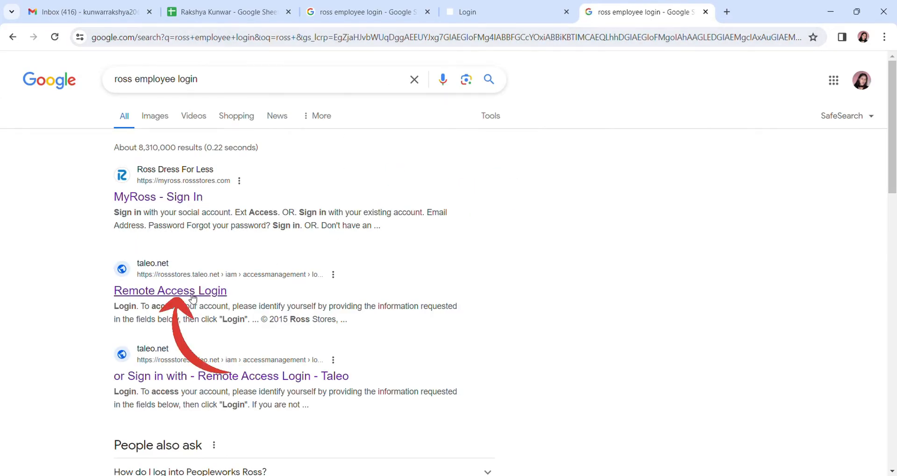
Open the Remote Access Login result from rossstores.taleo.net in the search results
left_click(170, 291)
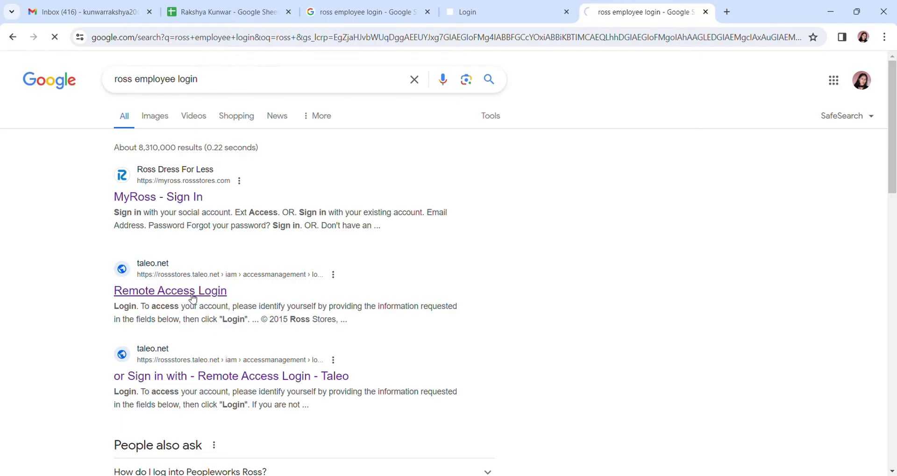
left_click(170, 291)
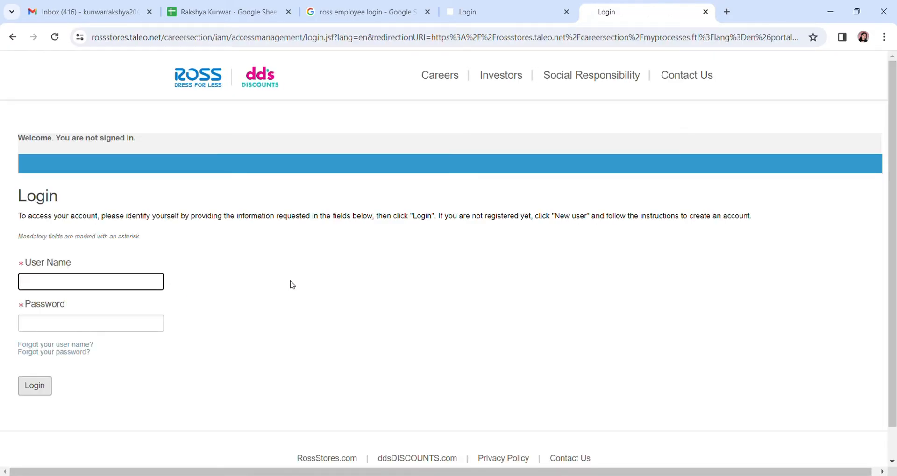
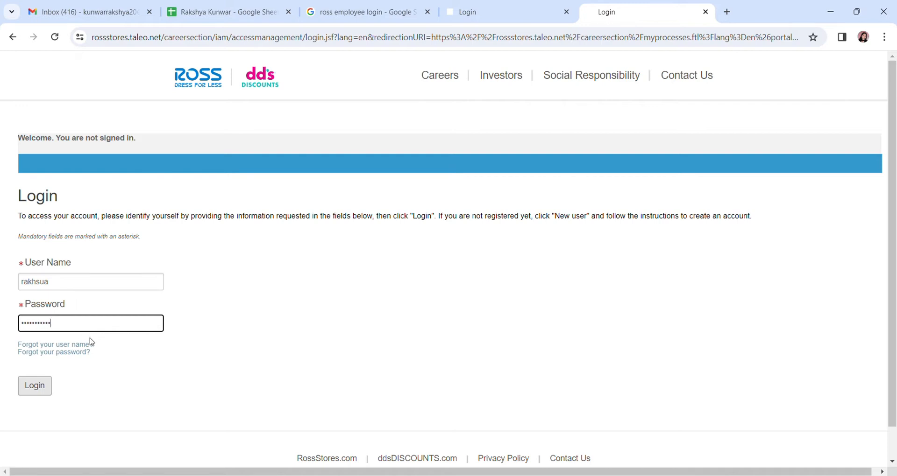
mouse_move(114, 367)
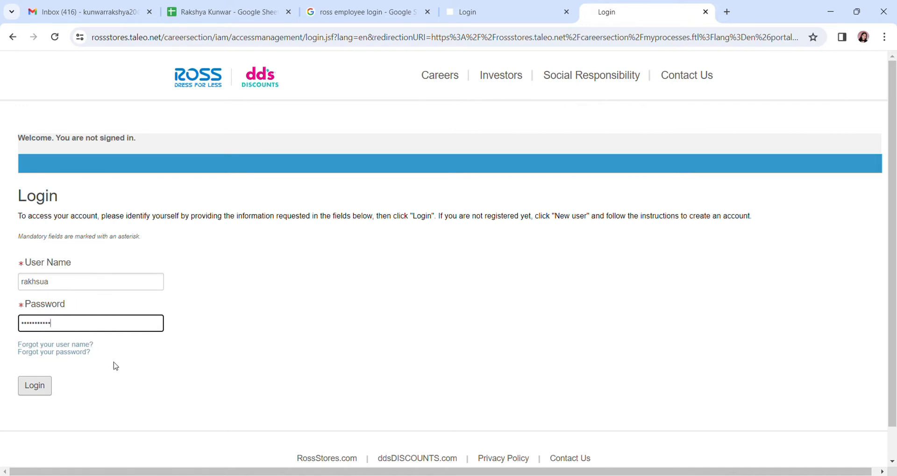